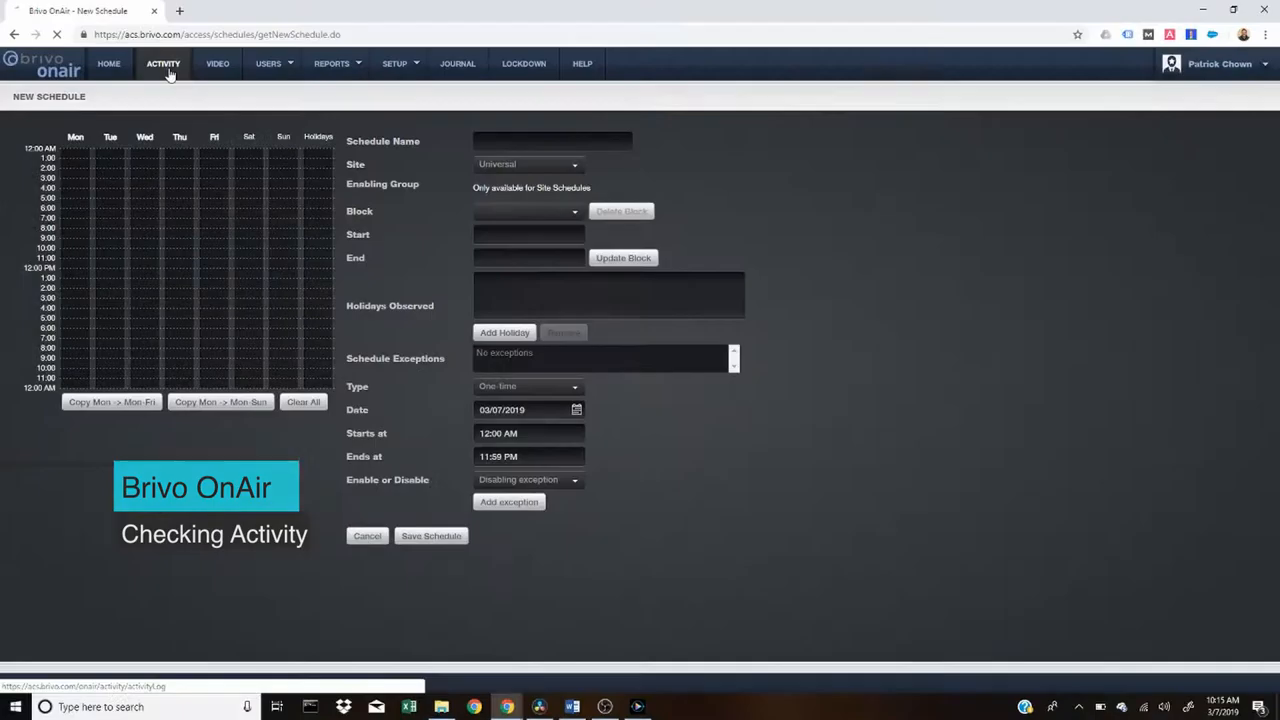
# Show the Activity Log of streaming door events from the top navigation
pyautogui.click(164, 62)
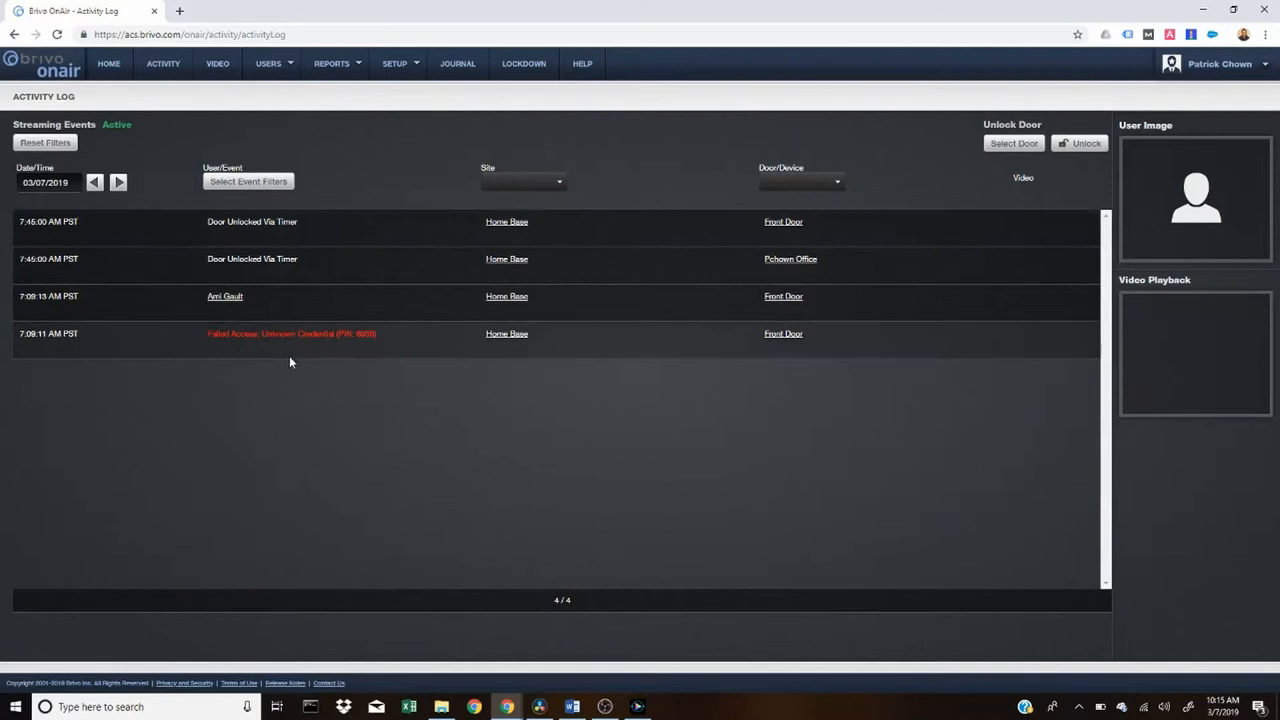
pyautogui.moveTo(200, 378)
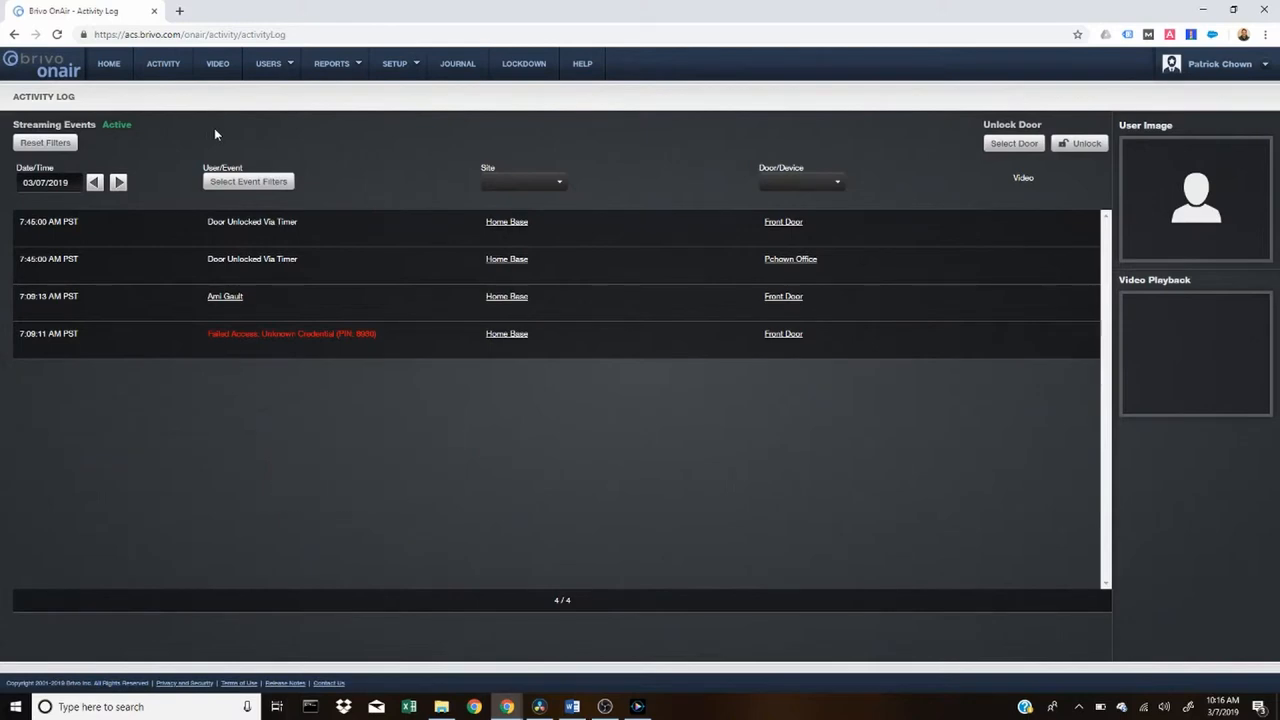
# Go to Report Configurations under My Reports, which lists none yet
pyautogui.click(332, 62)
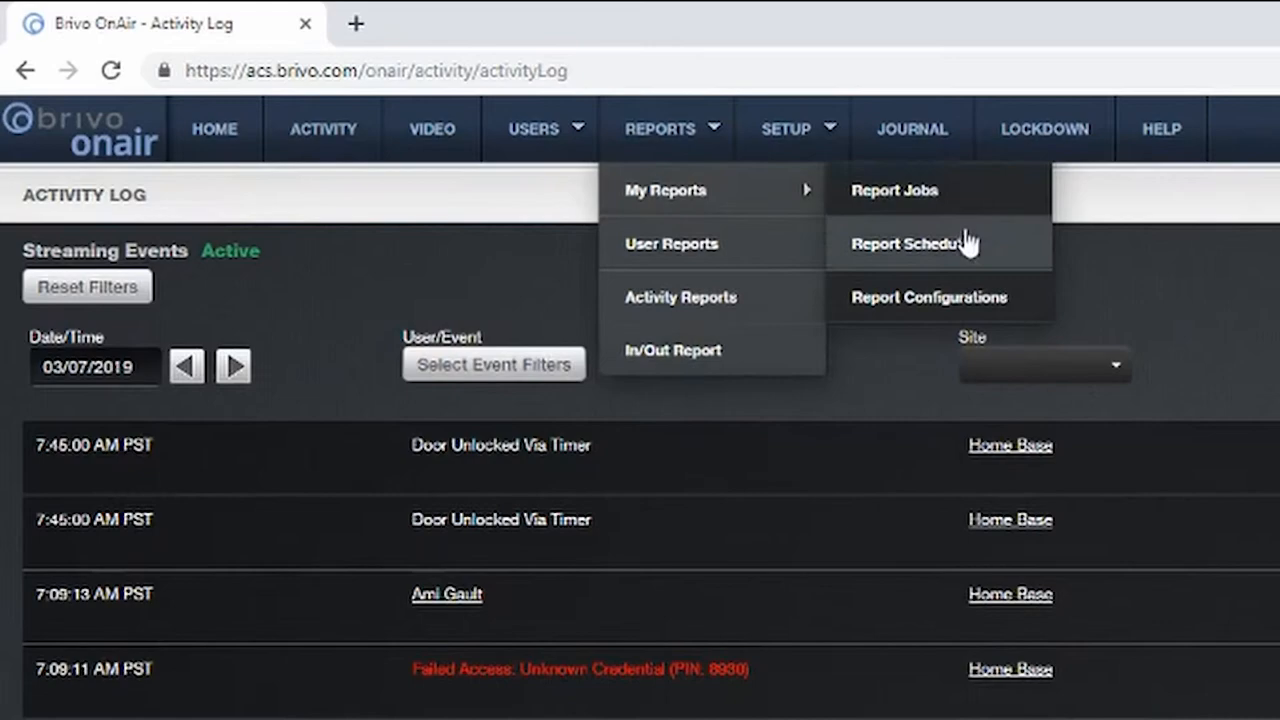
pyautogui.click(928, 296)
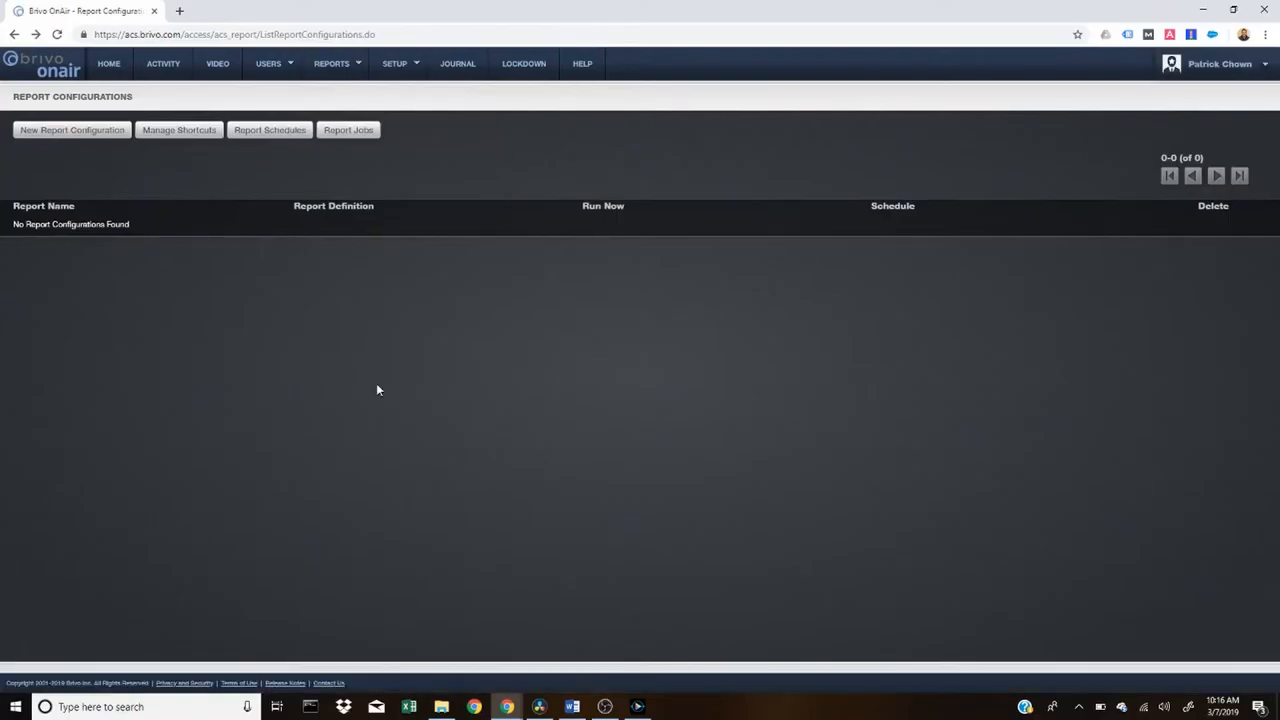
pyautogui.moveTo(164, 264)
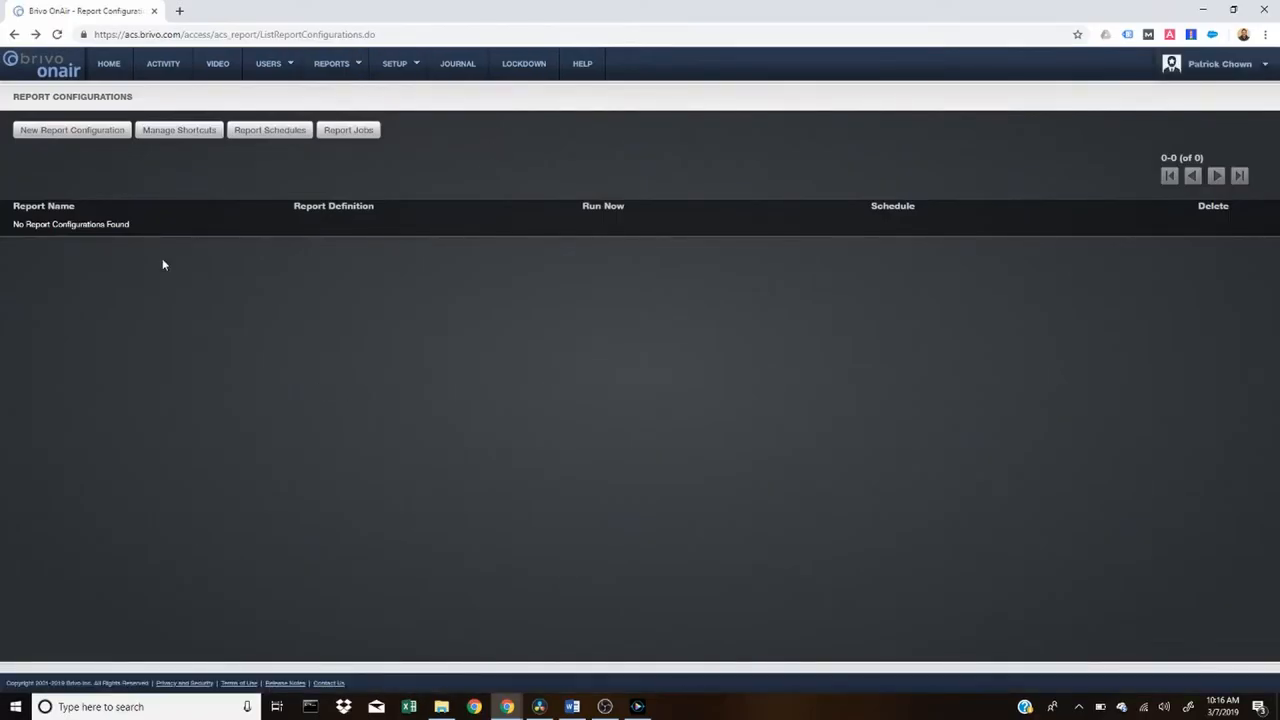
# Start a new report configuration of type User Activity Report
pyautogui.click(72, 130)
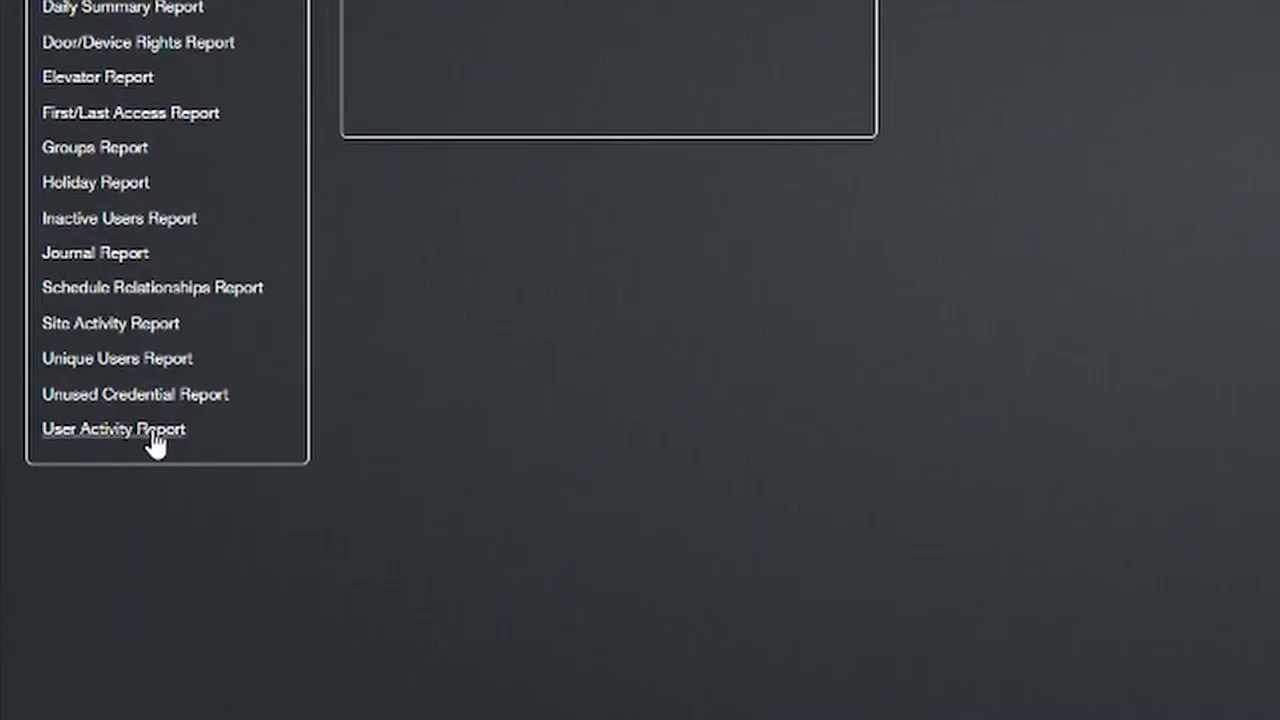
pyautogui.click(112, 428)
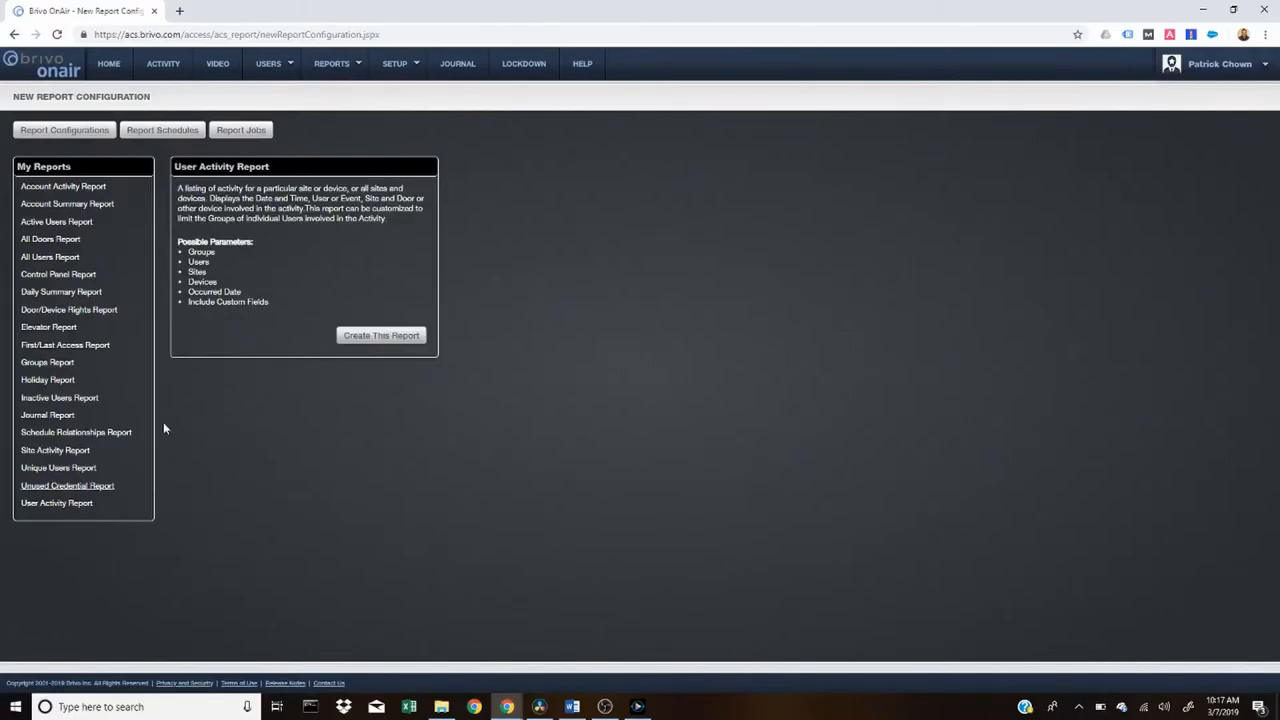
pyautogui.click(380, 336)
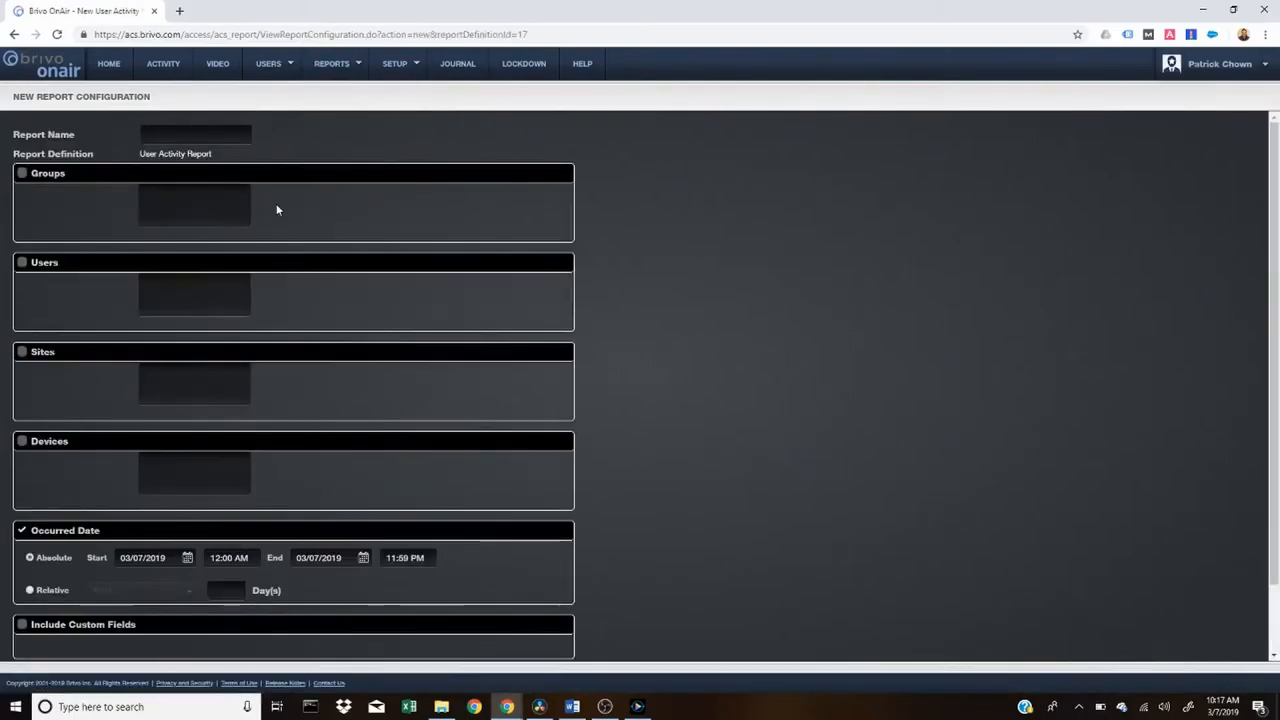
pyautogui.moveTo(212, 176)
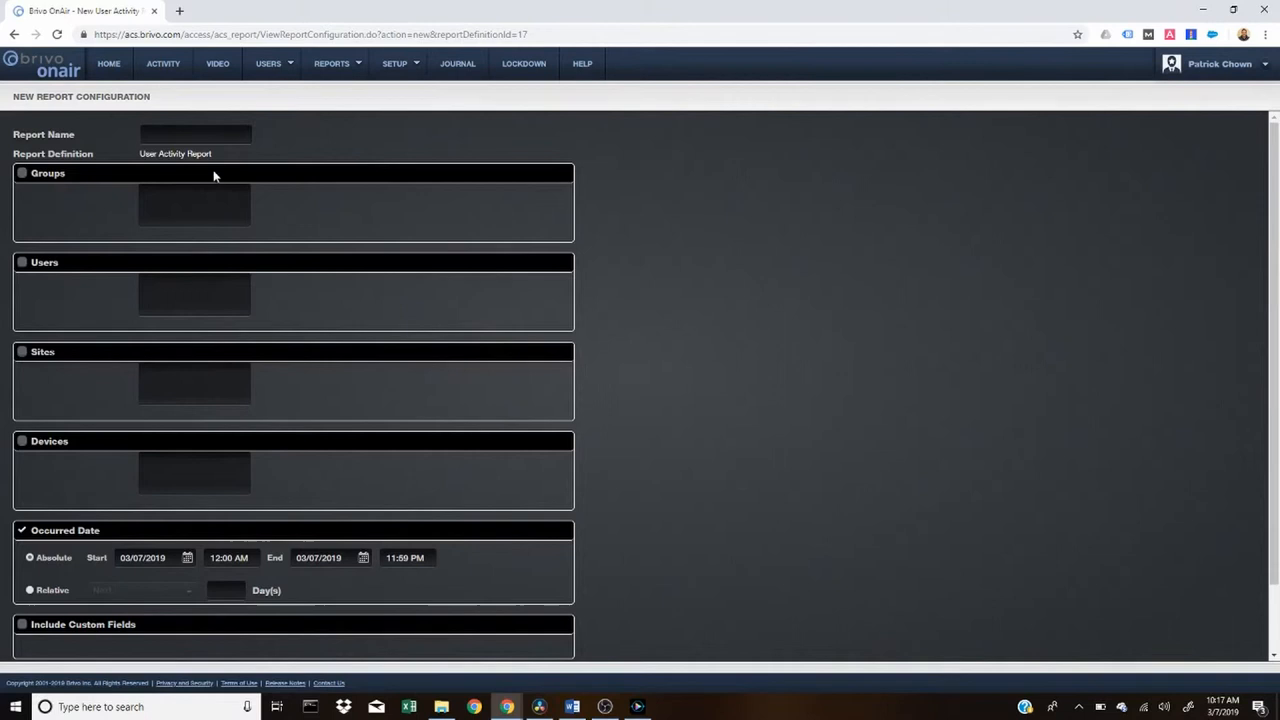
pyautogui.moveTo(208, 318)
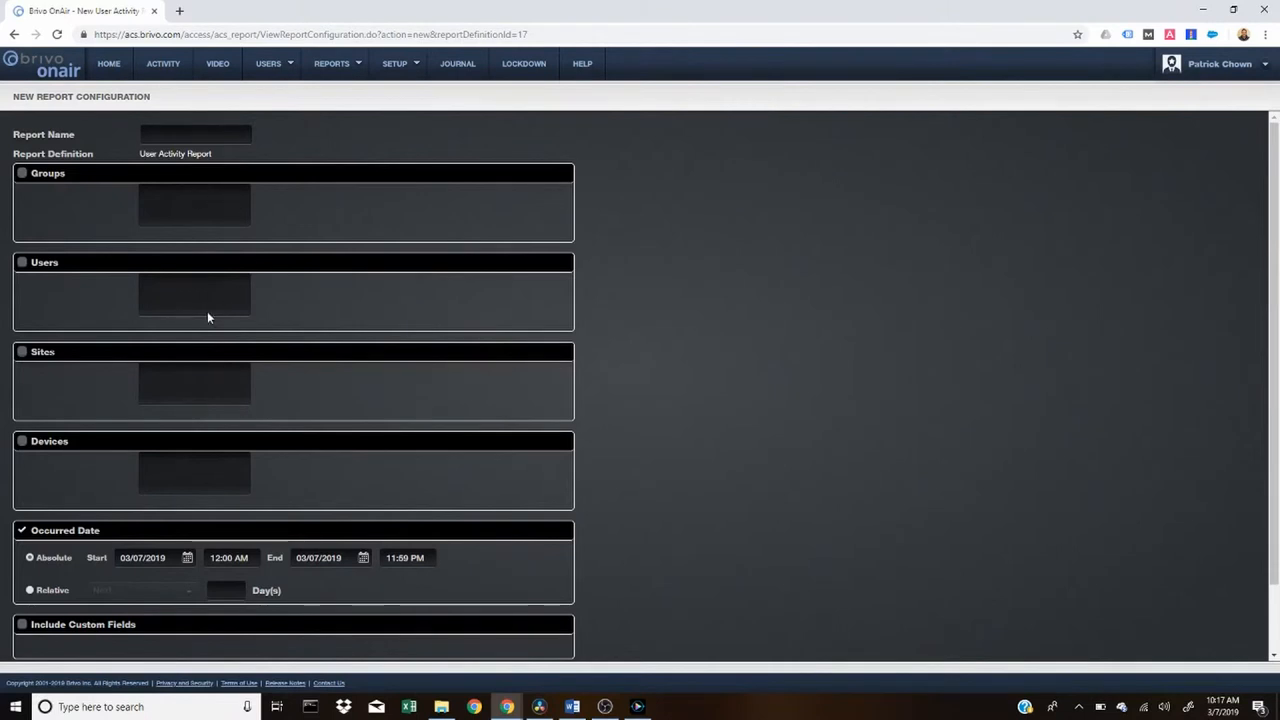
# Save the 'Testing' configuration for Office Staff, Home Base, Front Door, 02/01/2019–03/07/2019
pyautogui.scroll(-3)
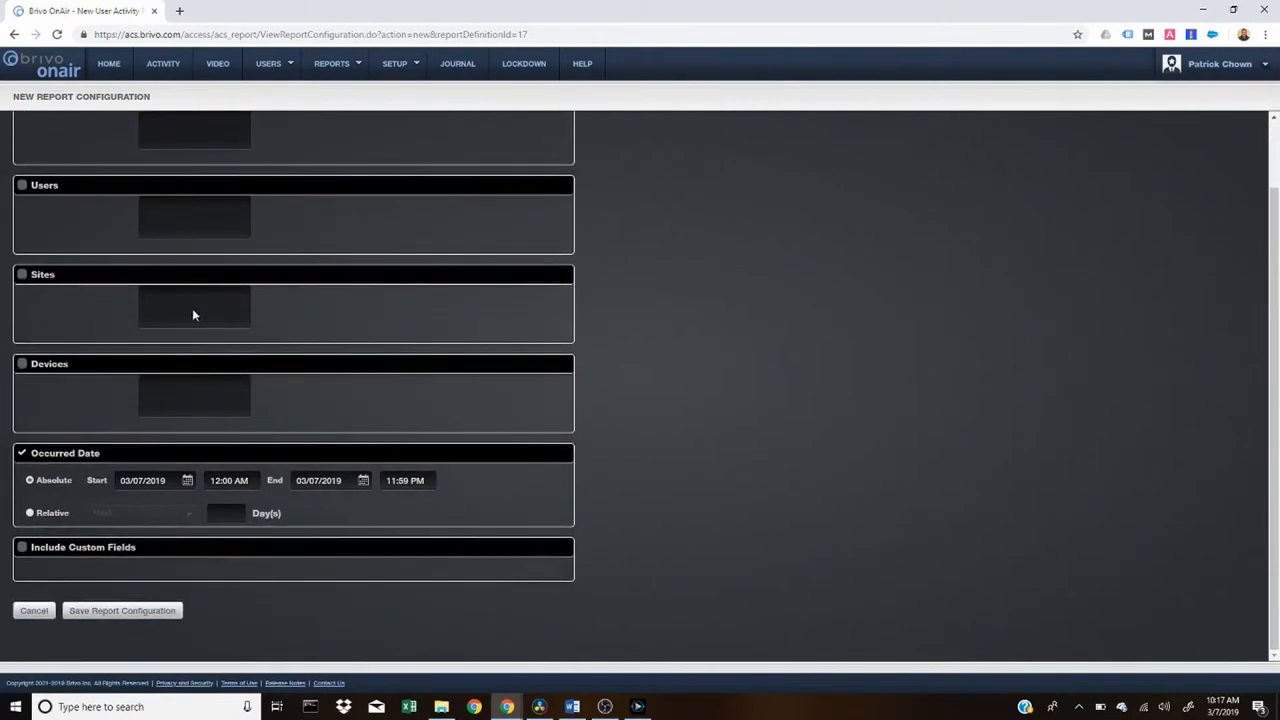
pyautogui.moveTo(196, 400)
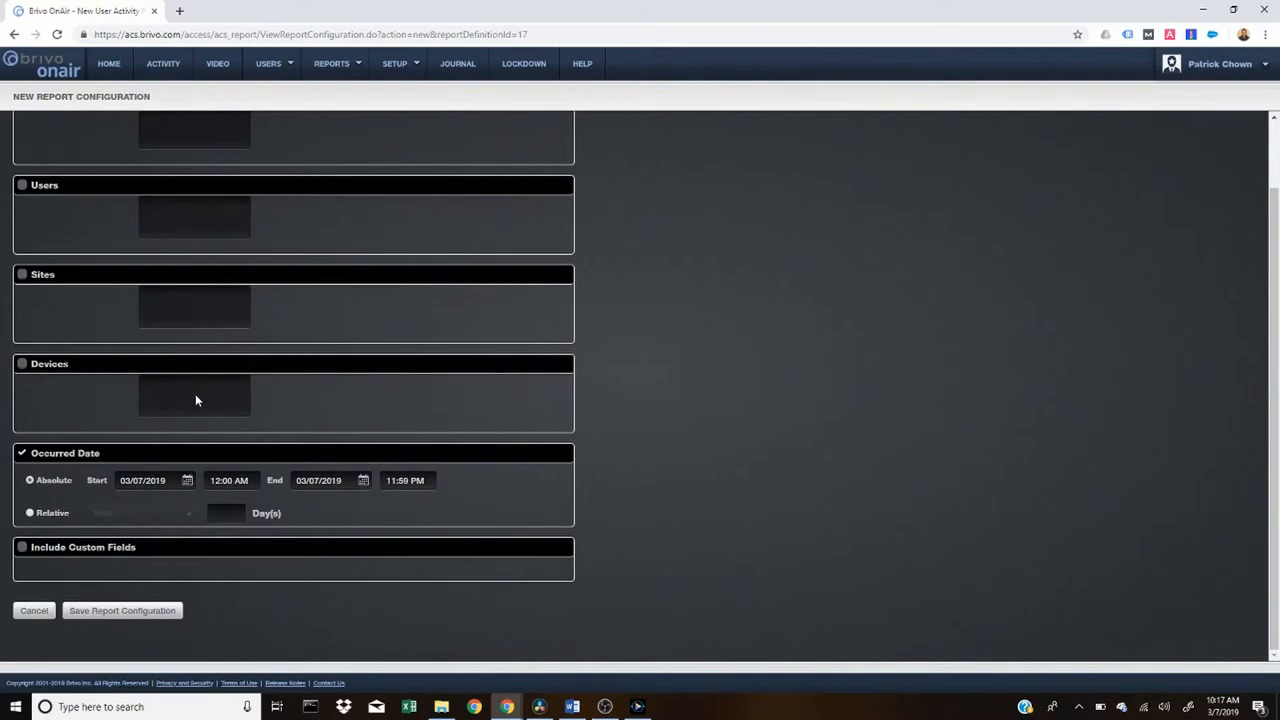
pyautogui.moveTo(112, 504)
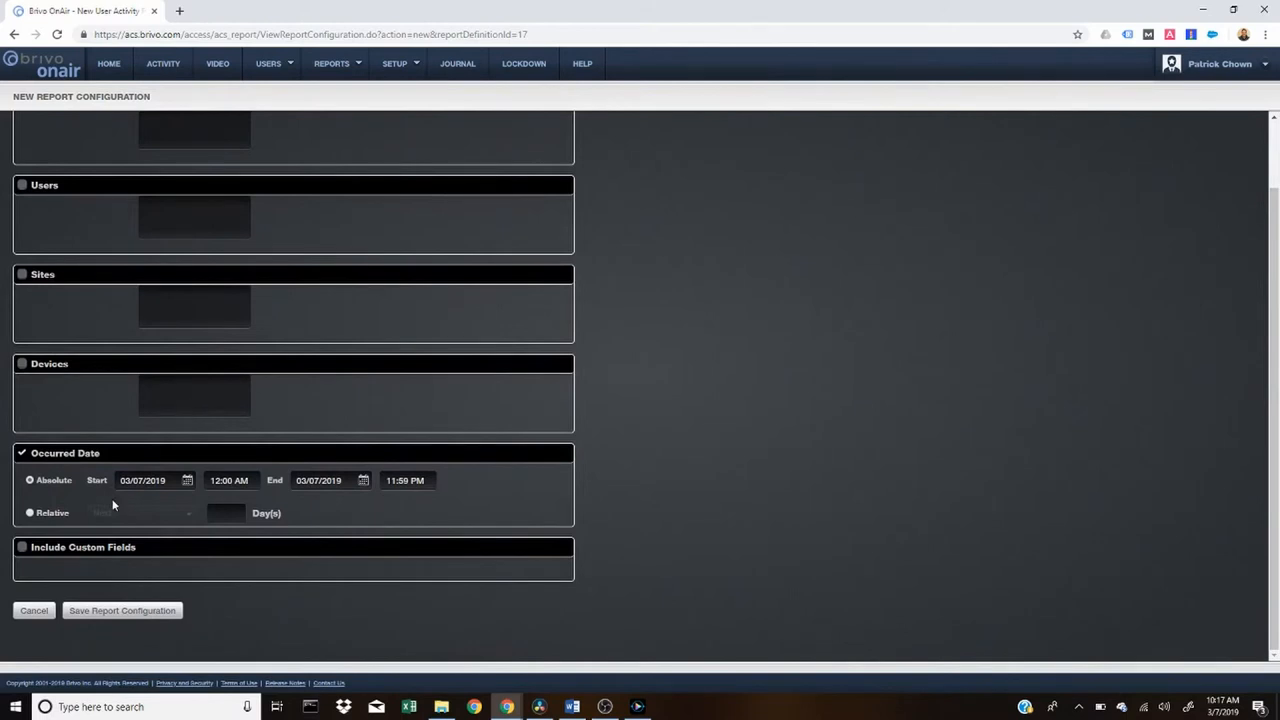
pyautogui.click(122, 610)
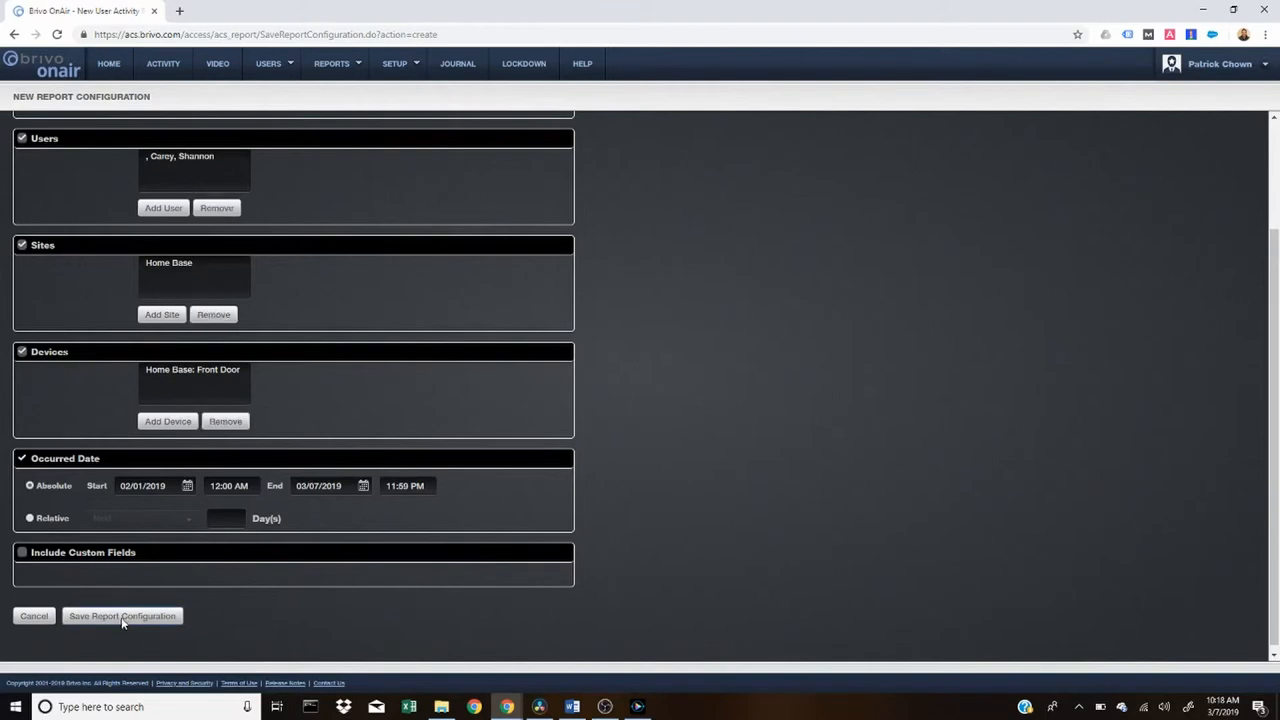
pyautogui.click(122, 616)
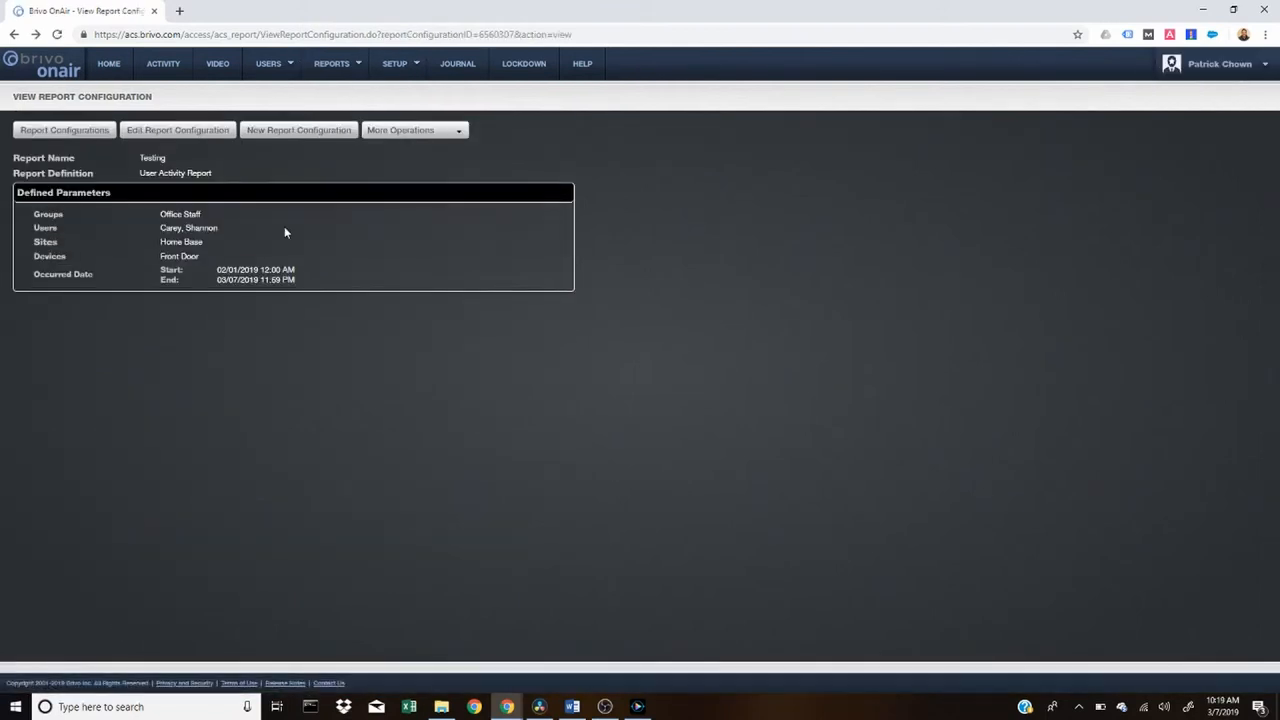
pyautogui.moveTo(432, 128)
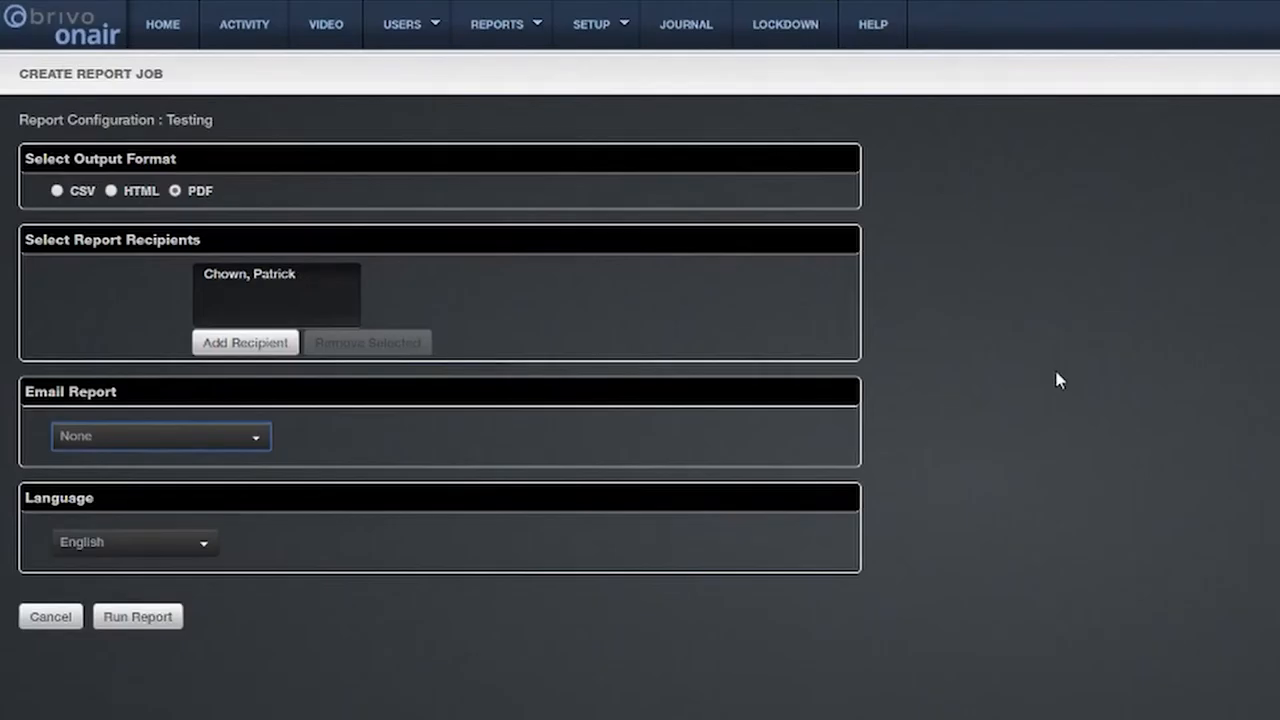
pyautogui.moveTo(472, 360)
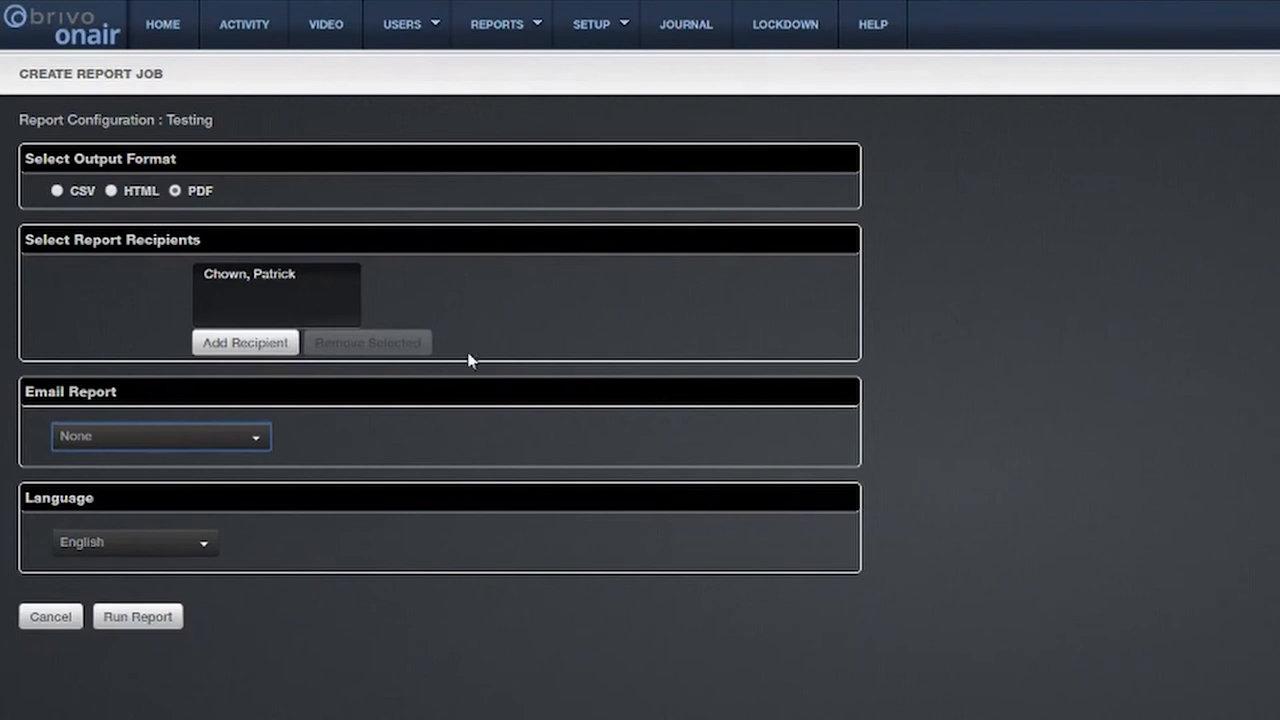
pyautogui.moveTo(168, 550)
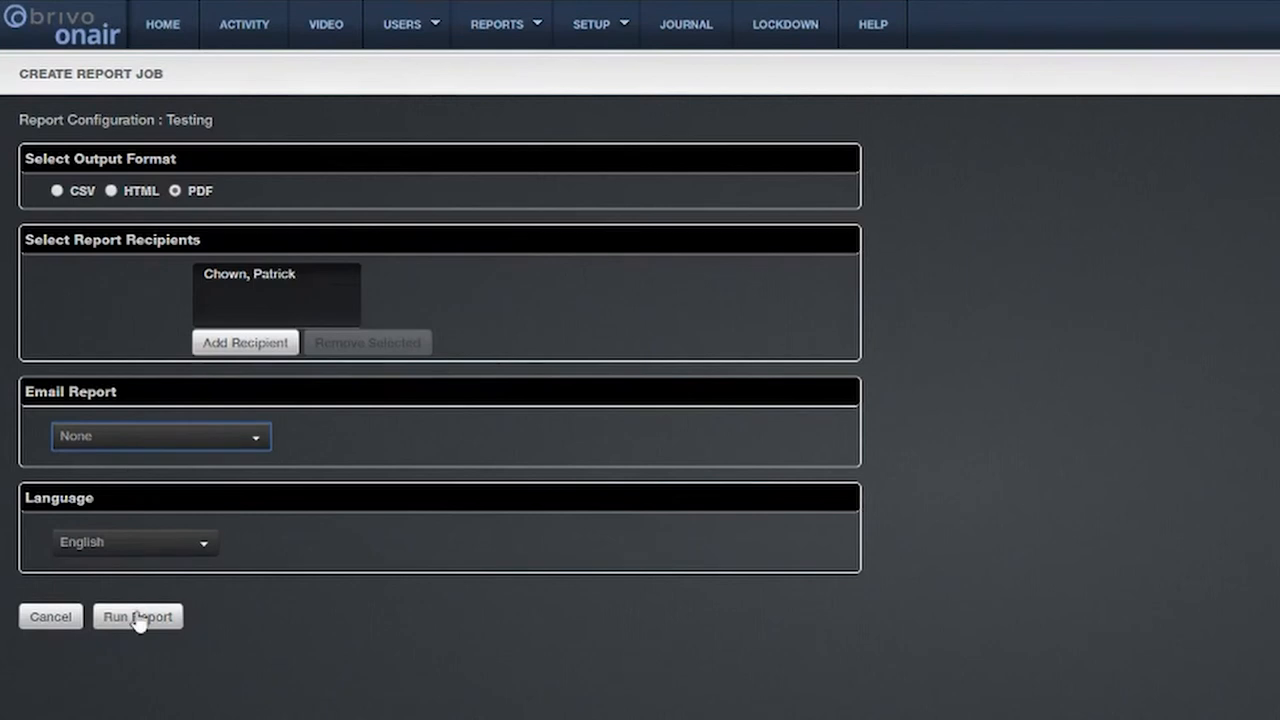
# Run the Testing report job and download its completed PDF output
pyautogui.click(136, 616)
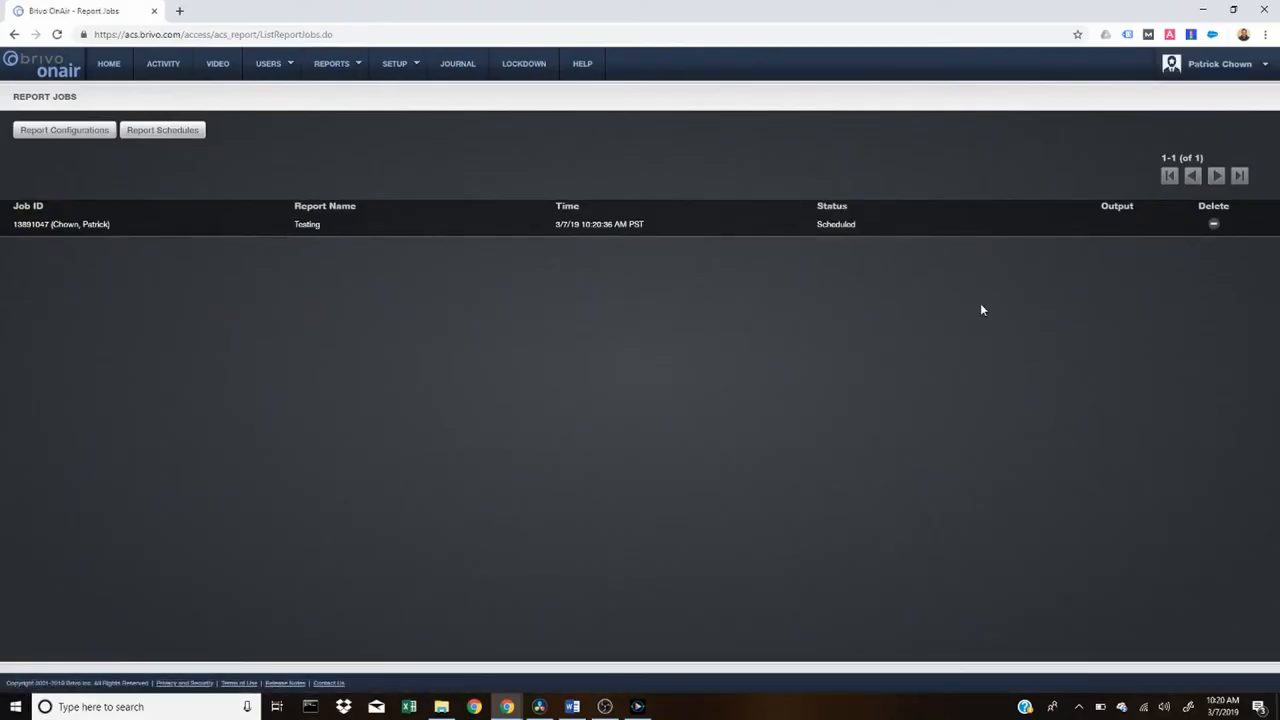
pyautogui.moveTo(1148, 220)
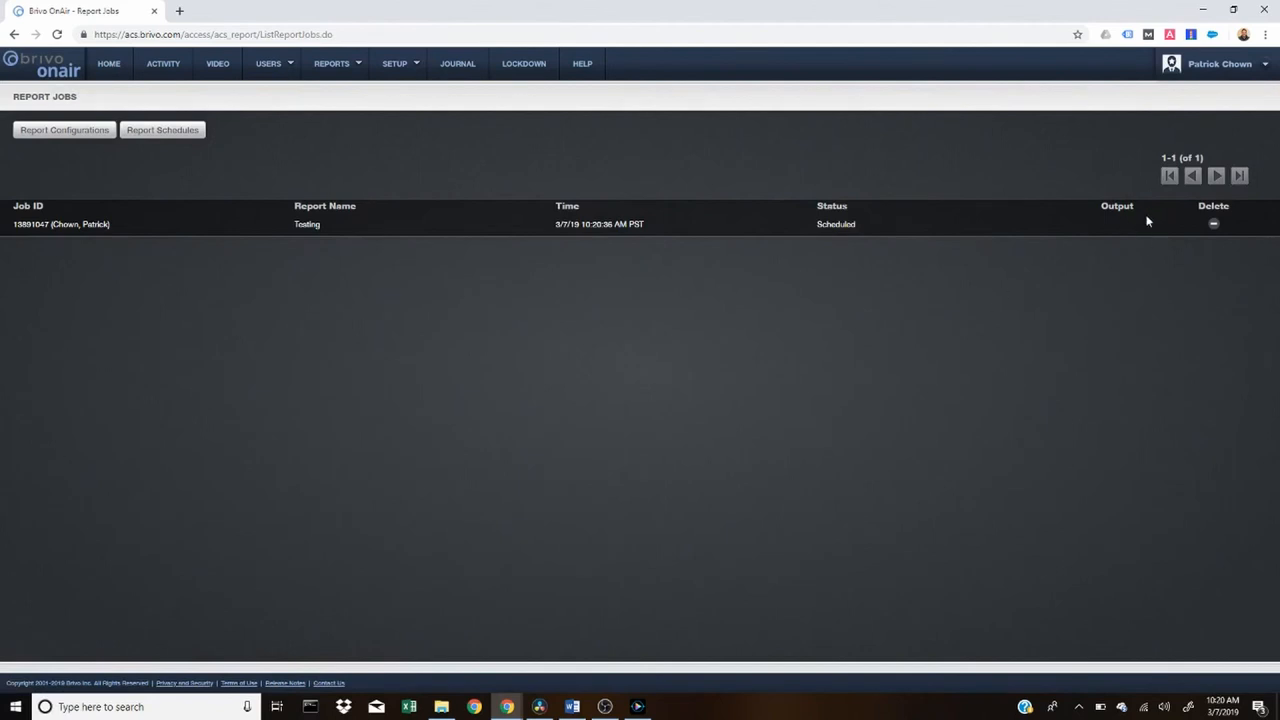
pyautogui.moveTo(590, 6)
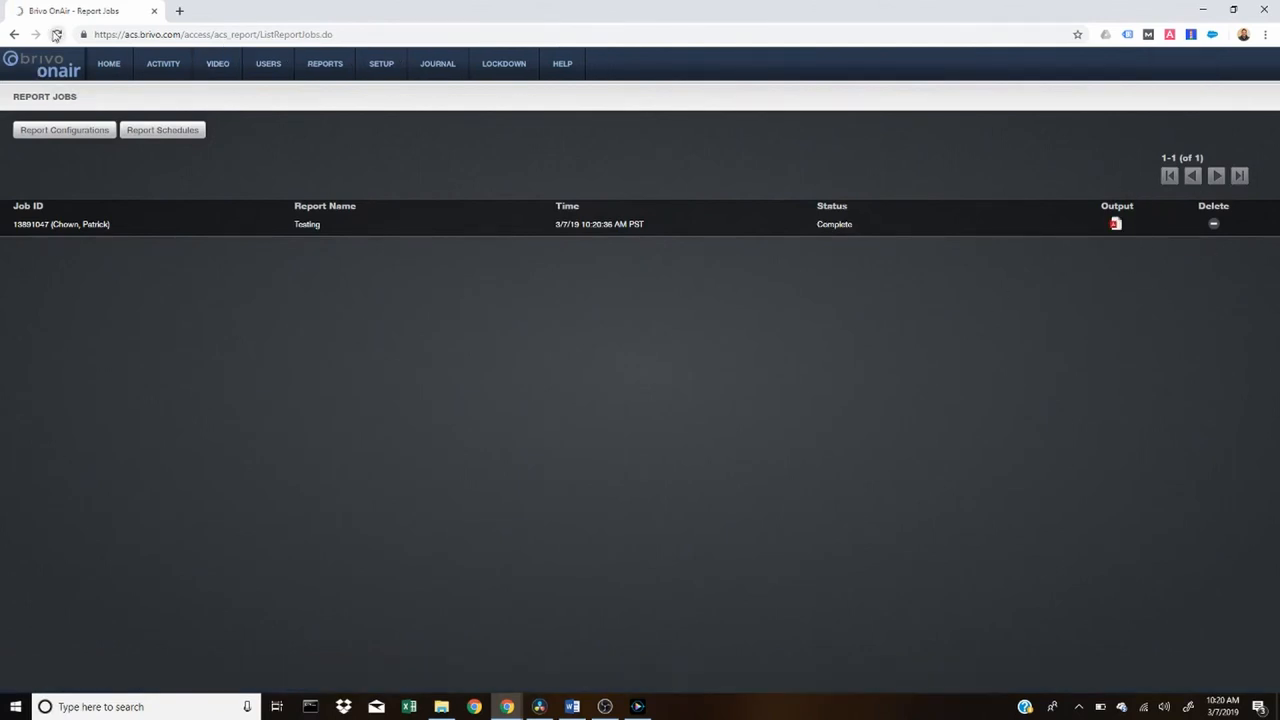
pyautogui.click(56, 34)
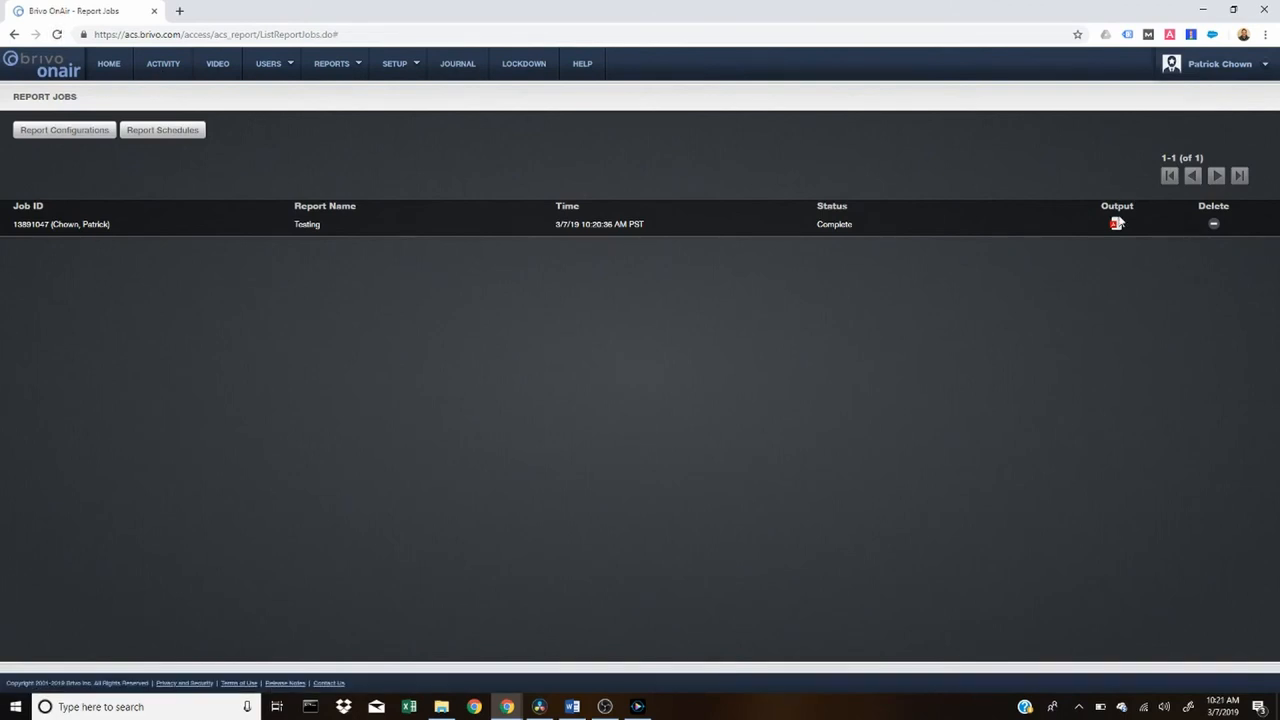
pyautogui.click(1116, 224)
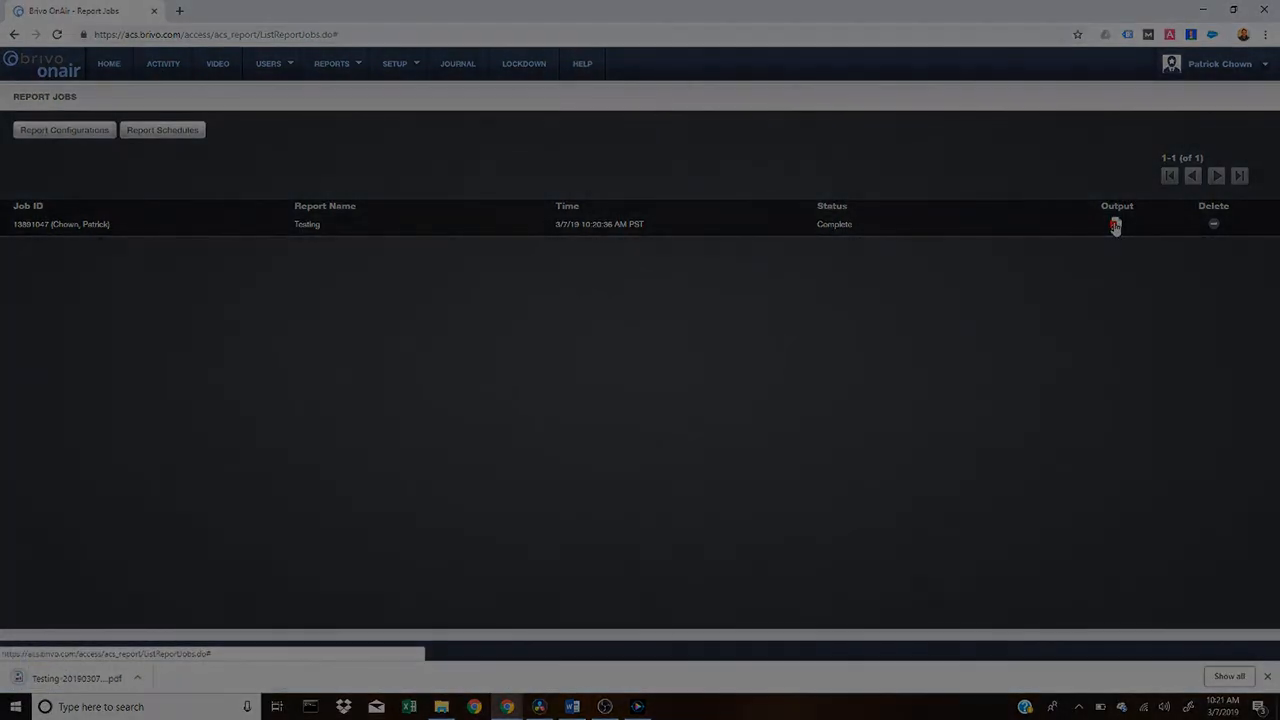